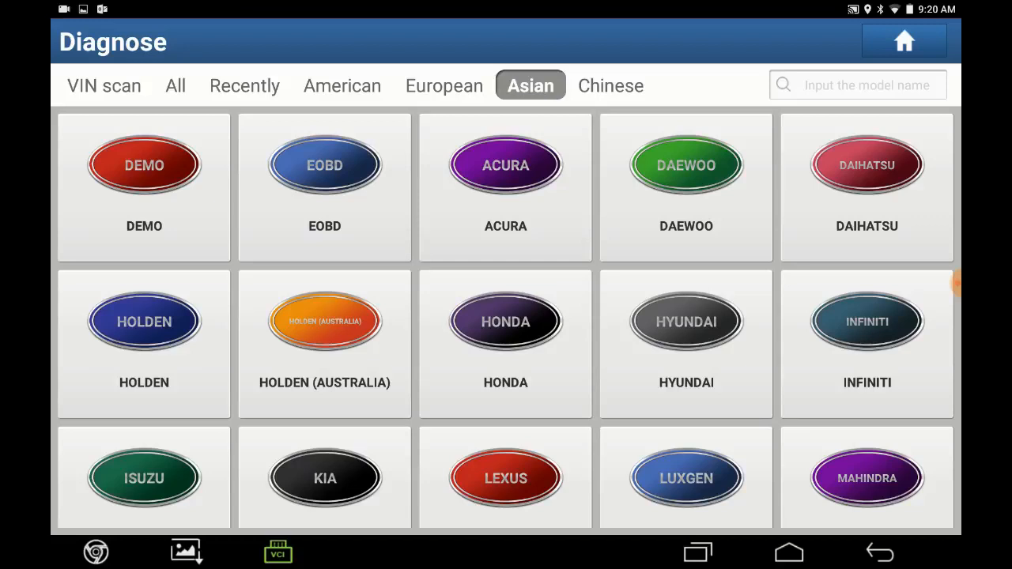
Step: Open the MAZDA tile from the Asian make list to show software version V41.05
scroll(down, 3)
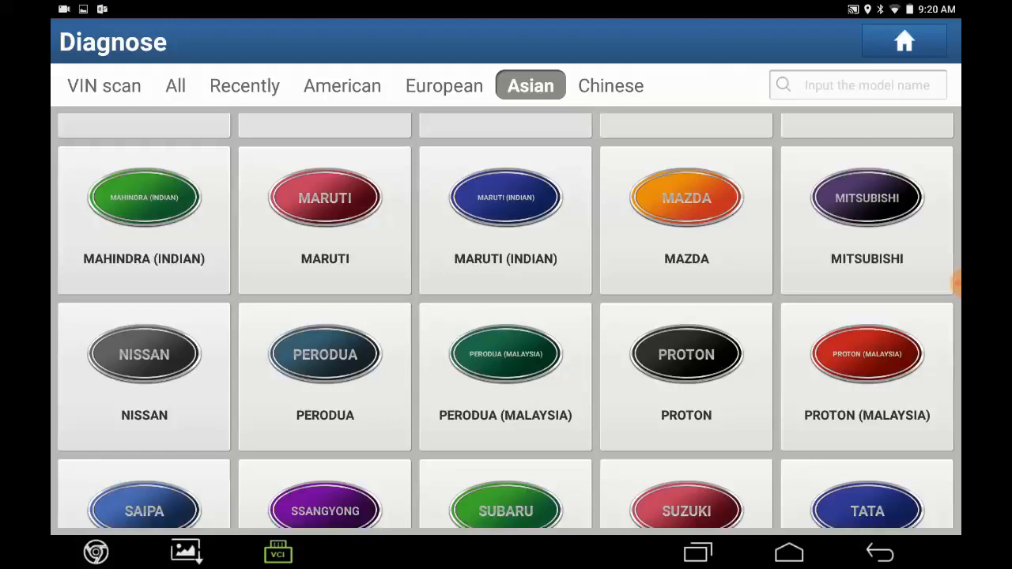
click(685, 197)
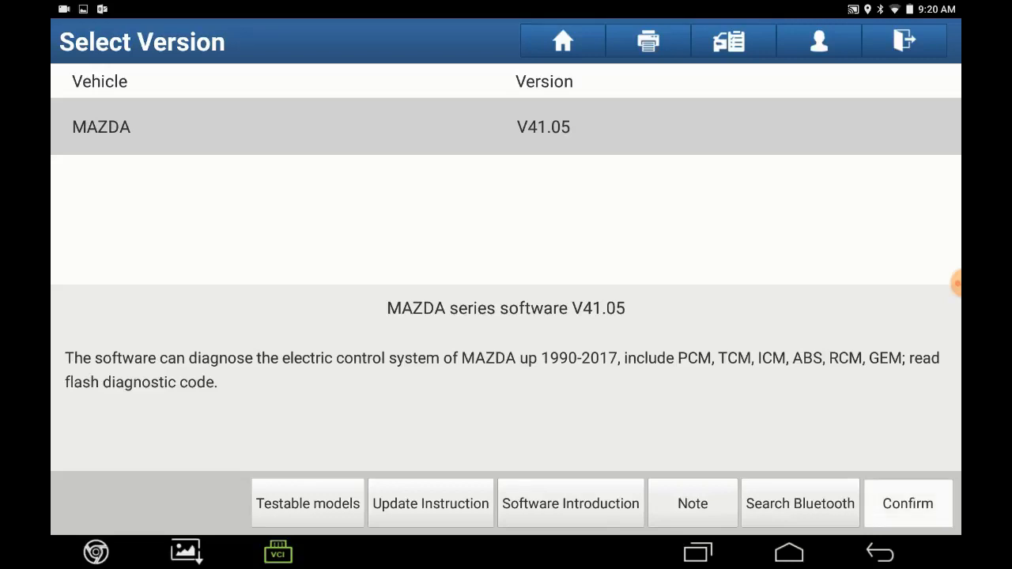
Step: Launch MAZDA V41.05 and auto-detect the AXELA / MAZDA3 2.3L via the 16-pin socket
click(910, 502)
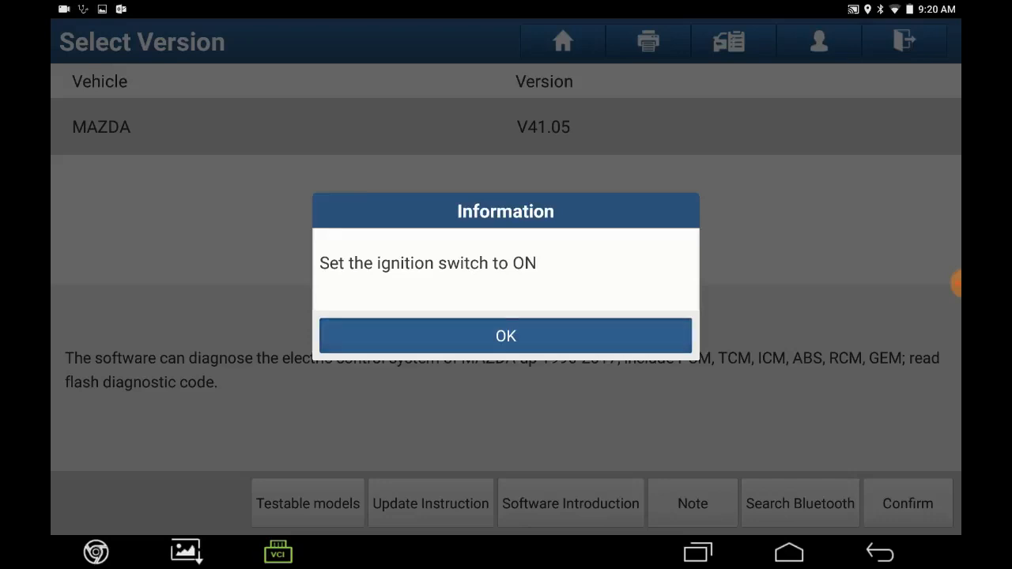
click(506, 335)
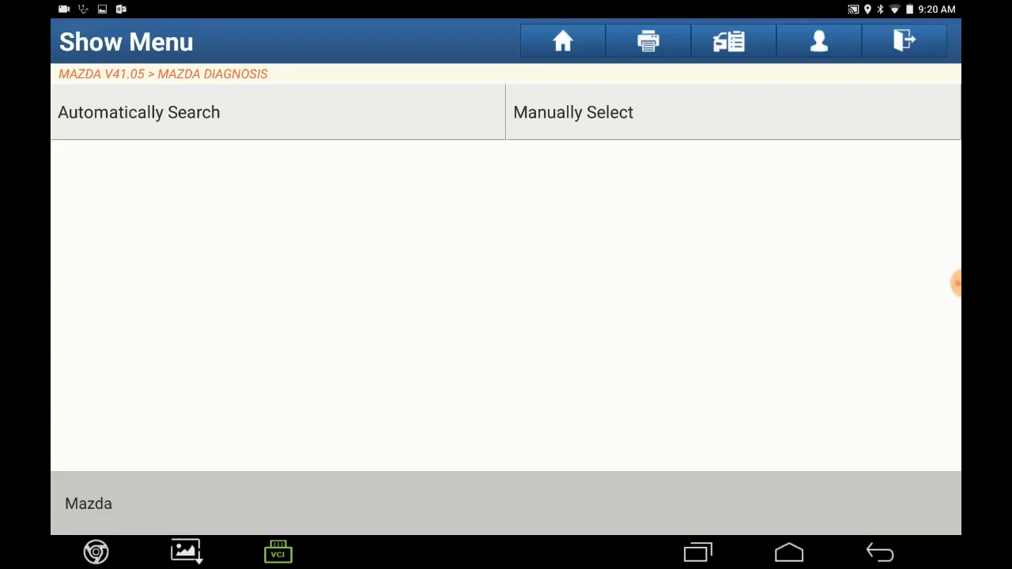
click(139, 111)
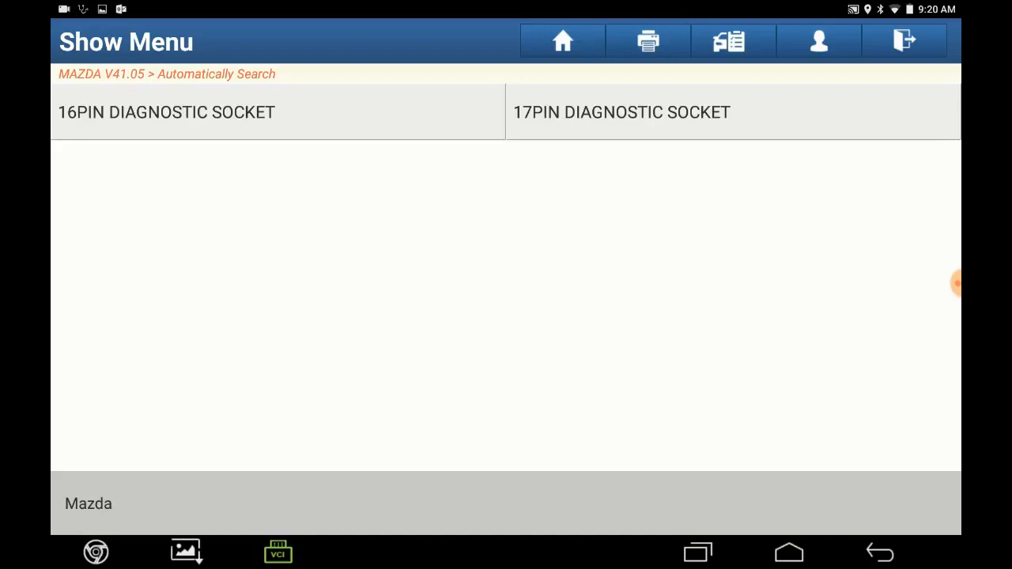
click(166, 111)
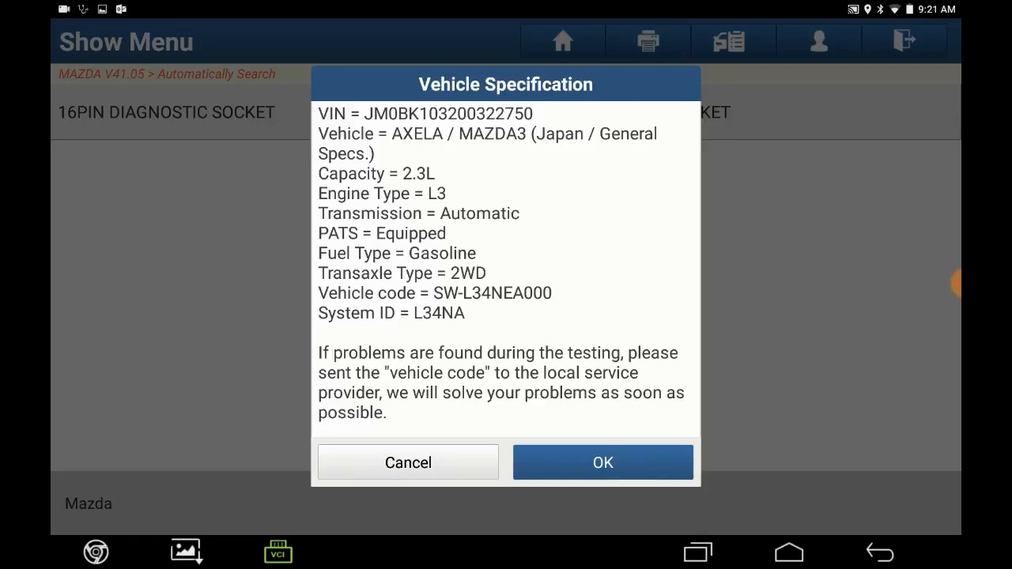
Step: Accept the detected MAZDA3 vehicle specification and choose System Selection
click(603, 462)
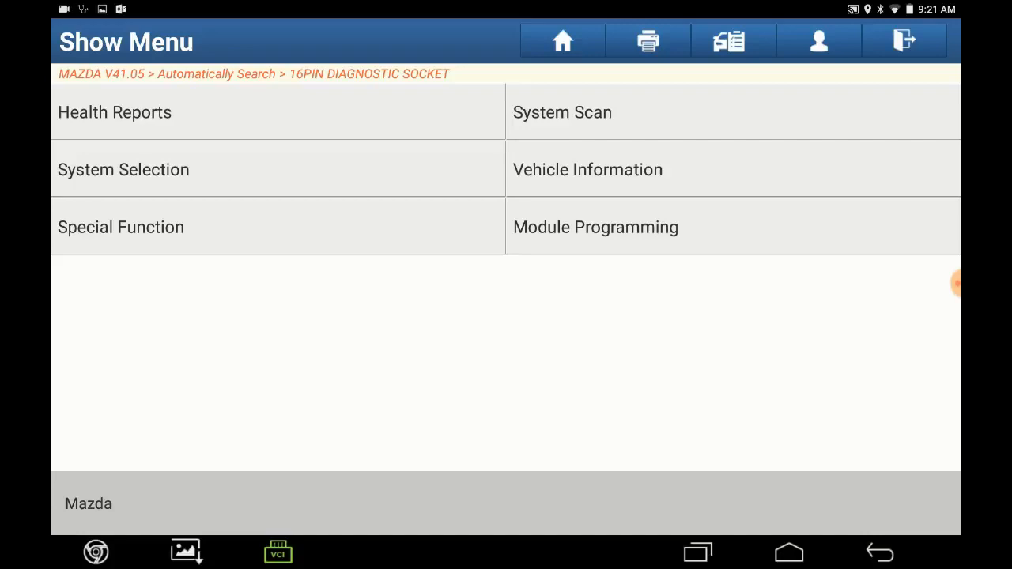
click(124, 169)
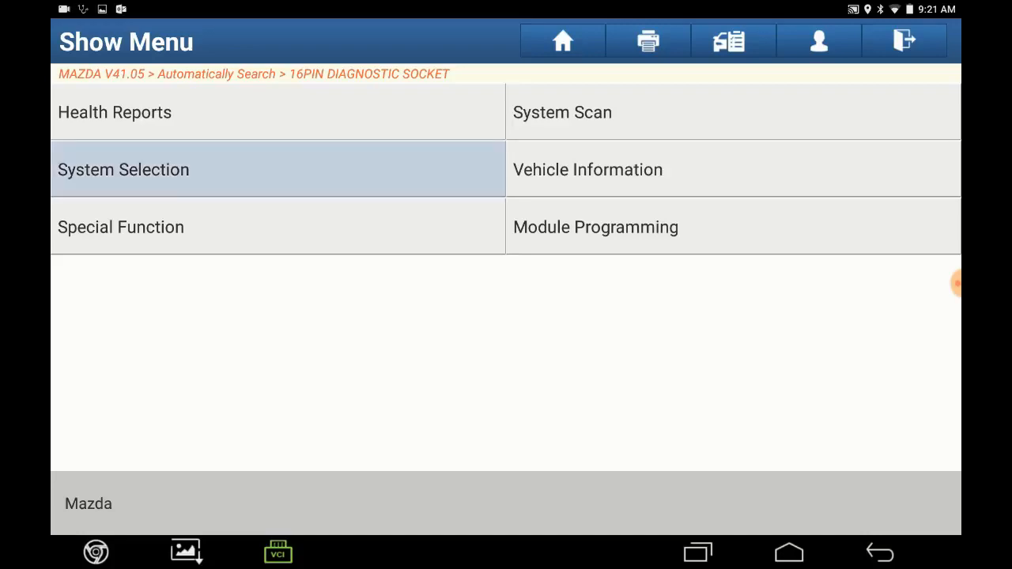
Step: Start EPS (Electronic Power Steering) programmable module installation and acknowledge the programming warning
click(123, 169)
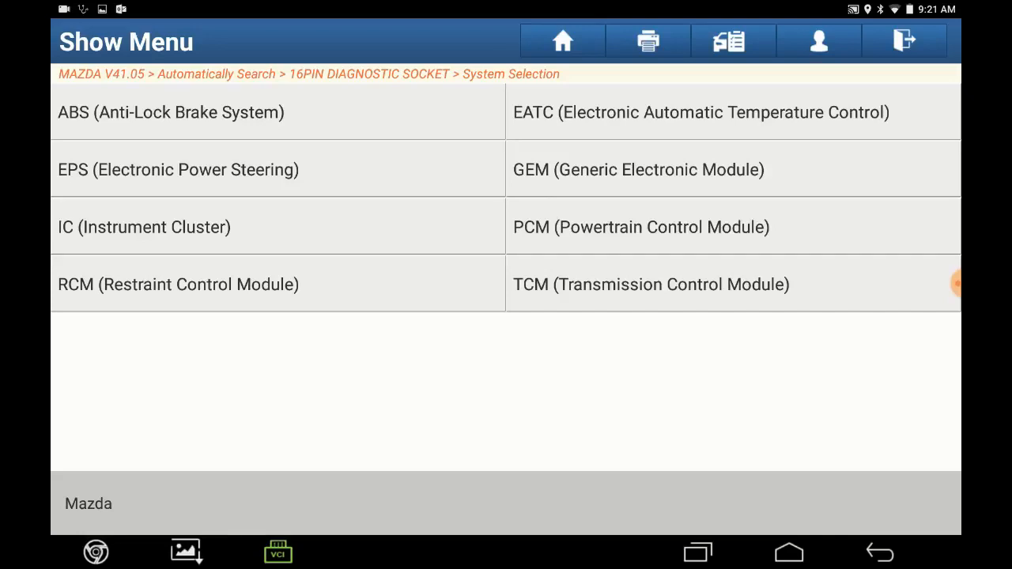
click(178, 170)
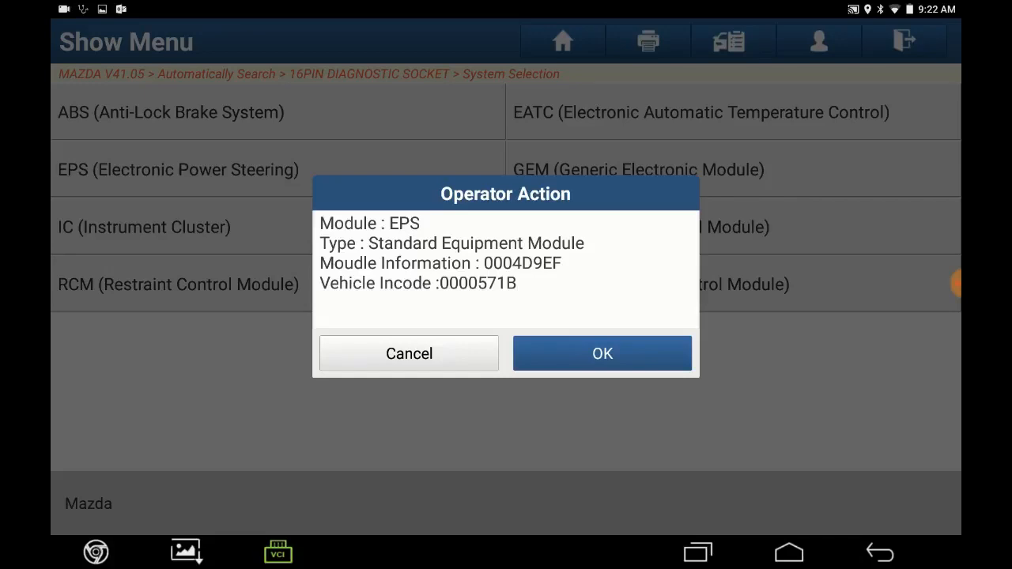
click(602, 354)
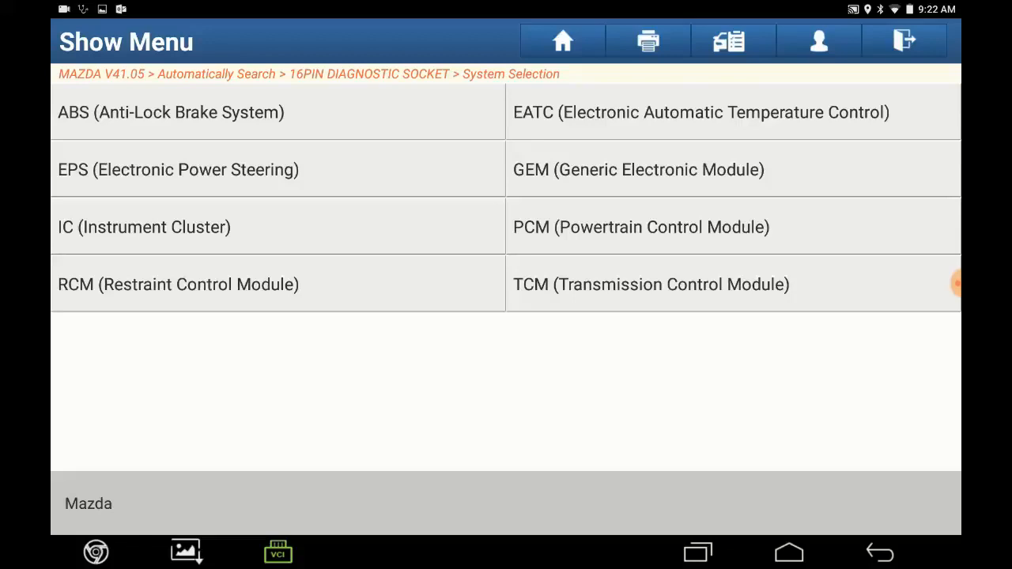
click(178, 169)
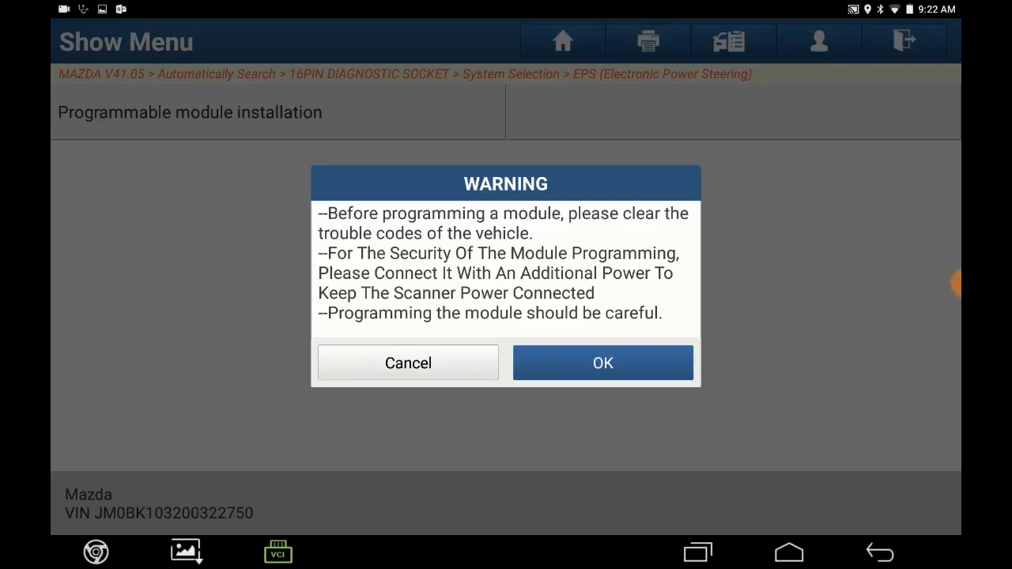
click(602, 363)
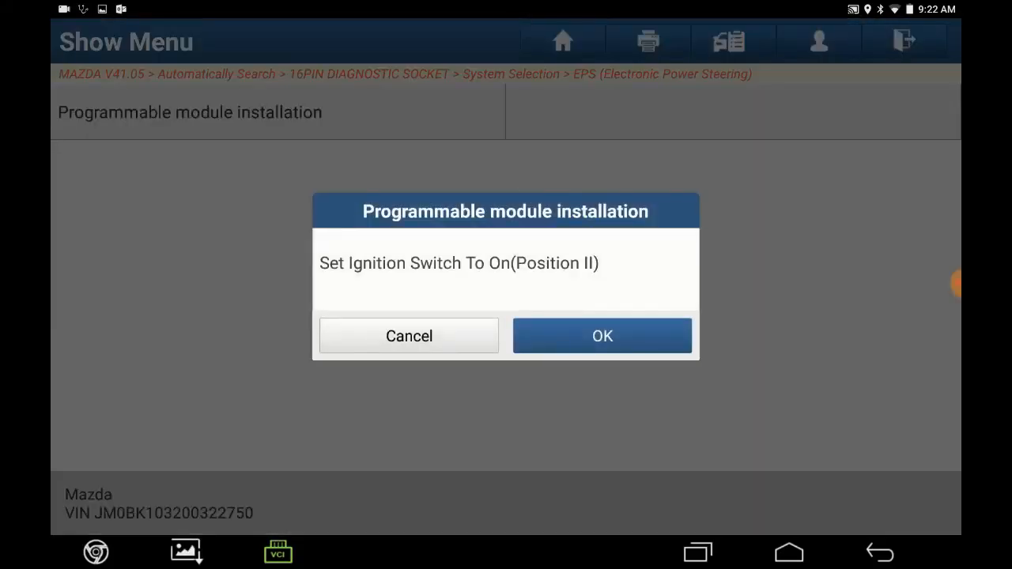
Step: Confirm the first ignition ON and ignition OFF prompts
click(602, 335)
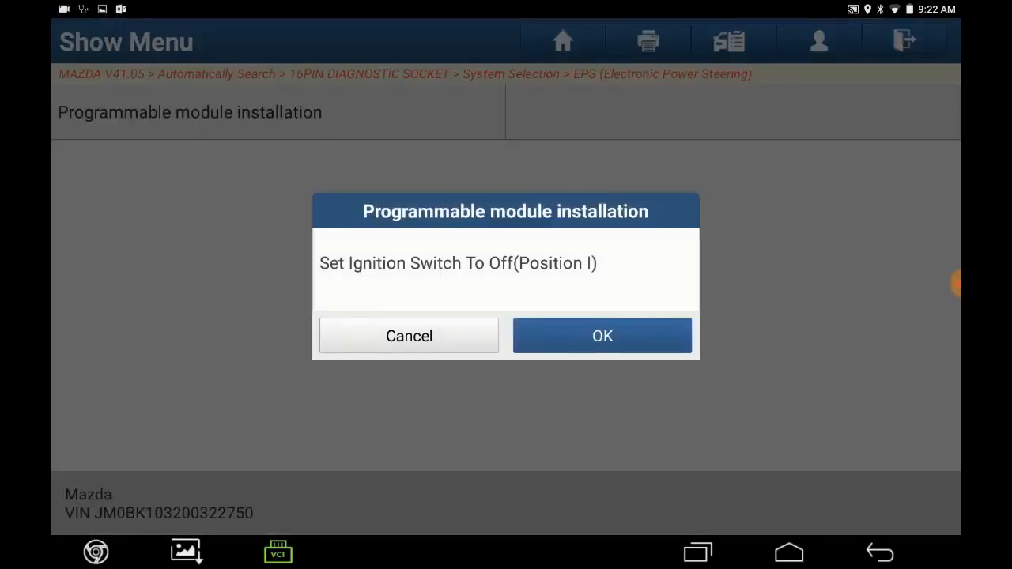
click(602, 335)
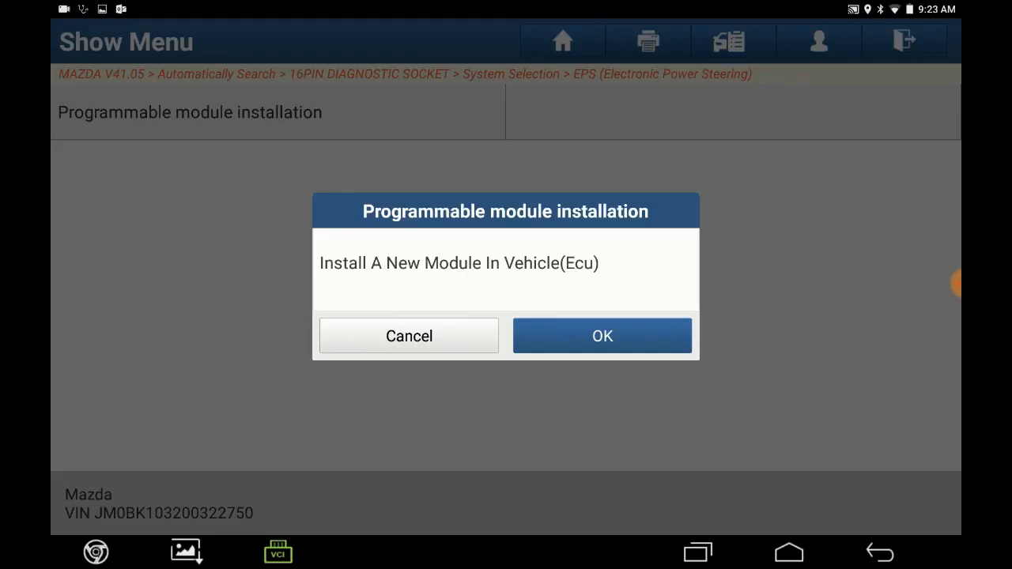
Step: Confirm 'Install A New Module In Vehicle' and the following ignition ON prompt
click(603, 335)
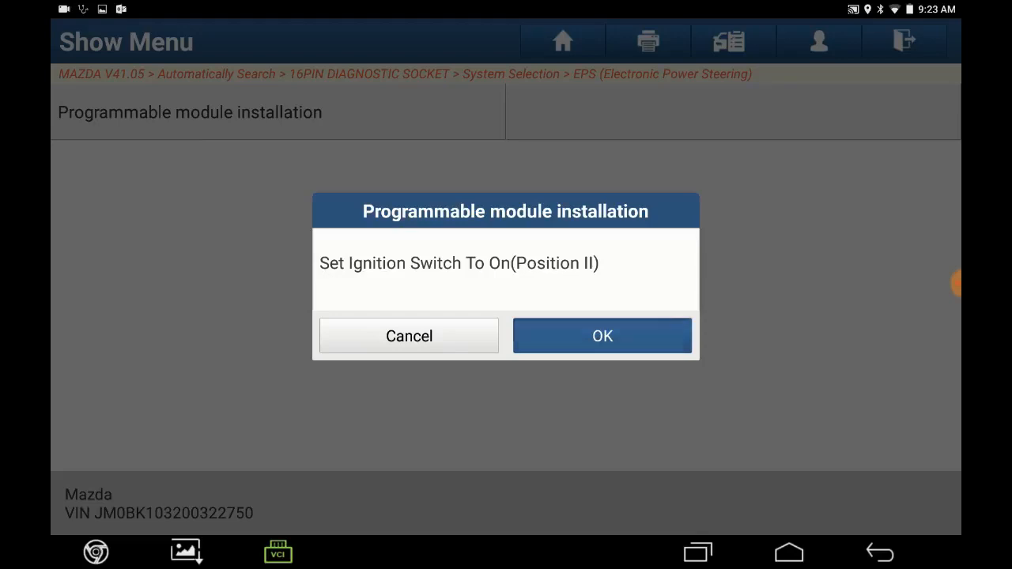
click(603, 336)
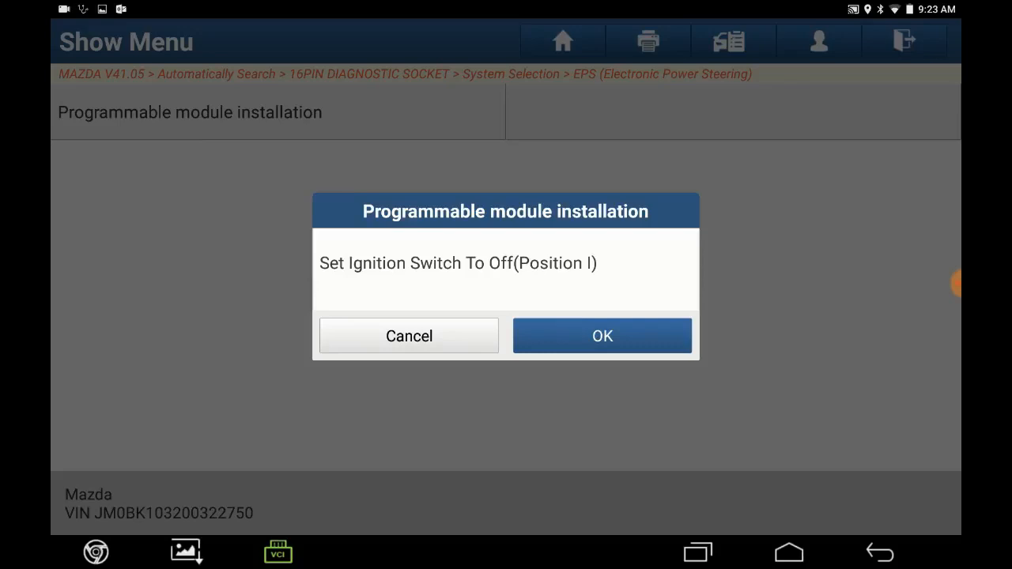
Step: Confirm the remaining ignition off/on prompts and dismiss 'Procedure successful'
click(603, 336)
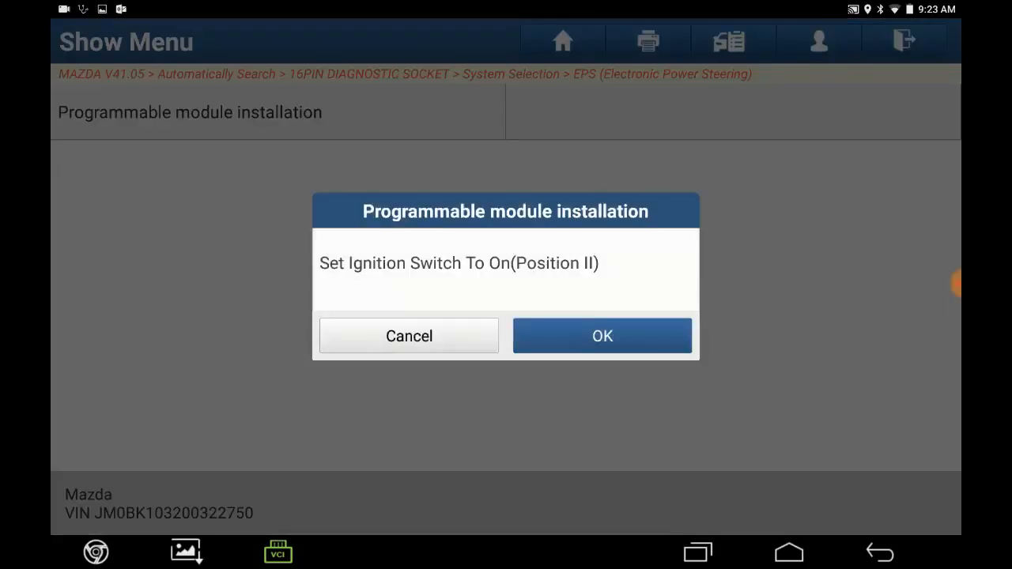
click(602, 335)
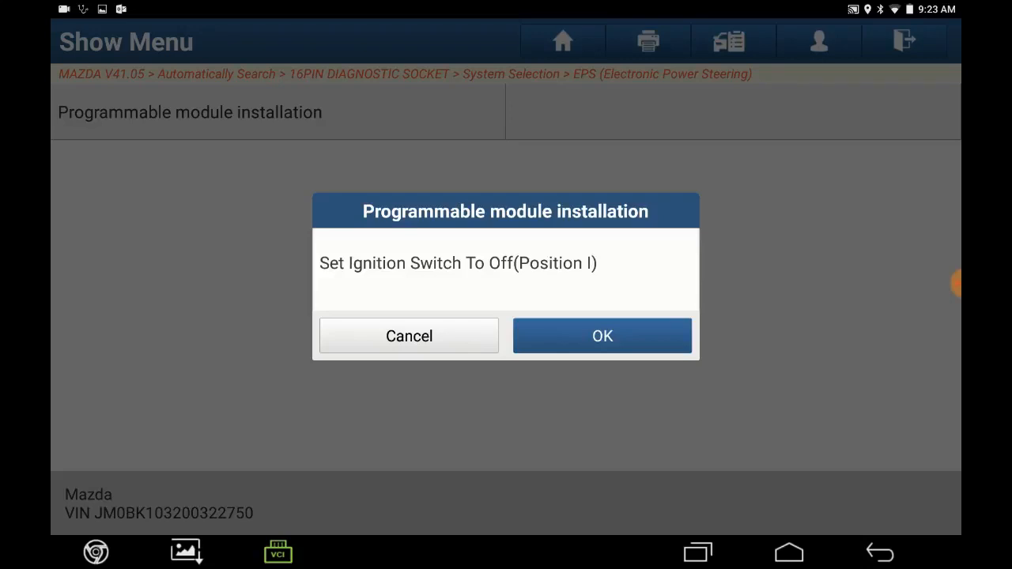
click(603, 335)
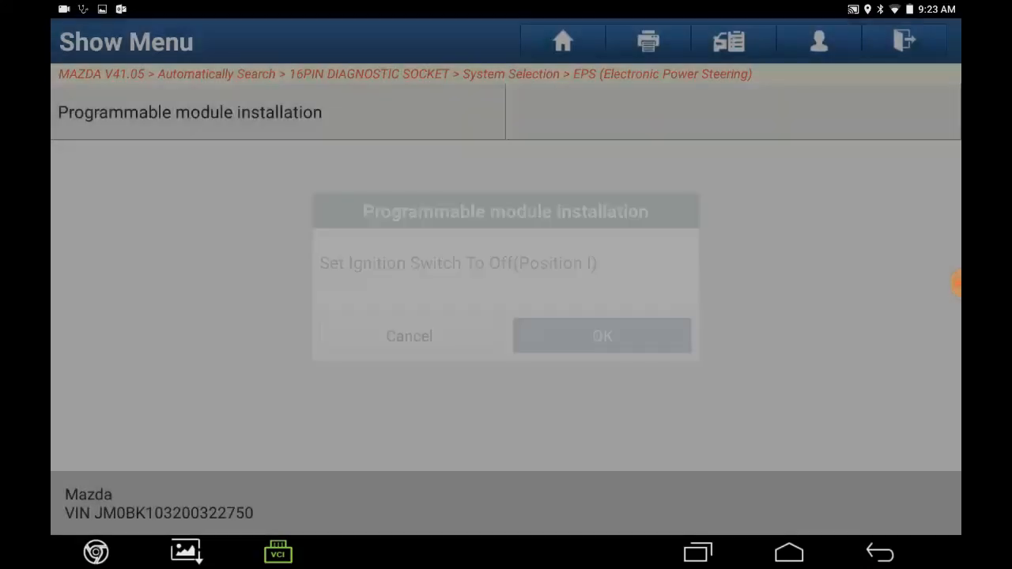
click(602, 336)
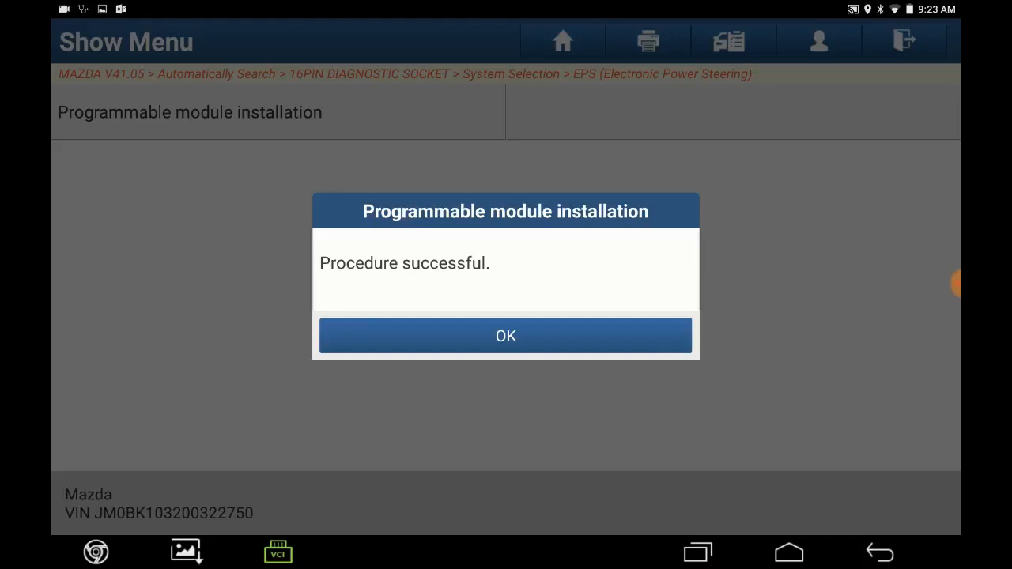
click(505, 335)
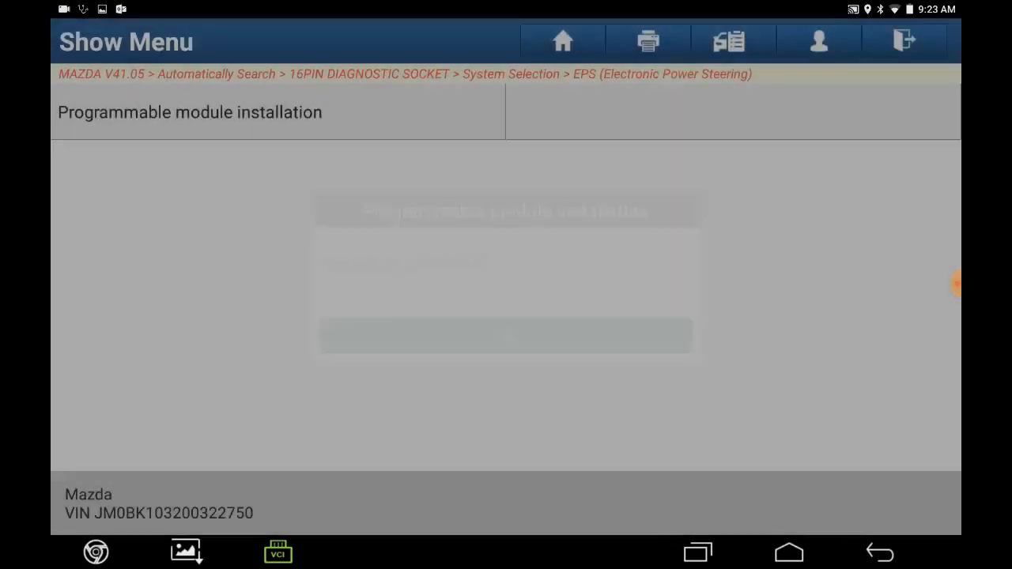